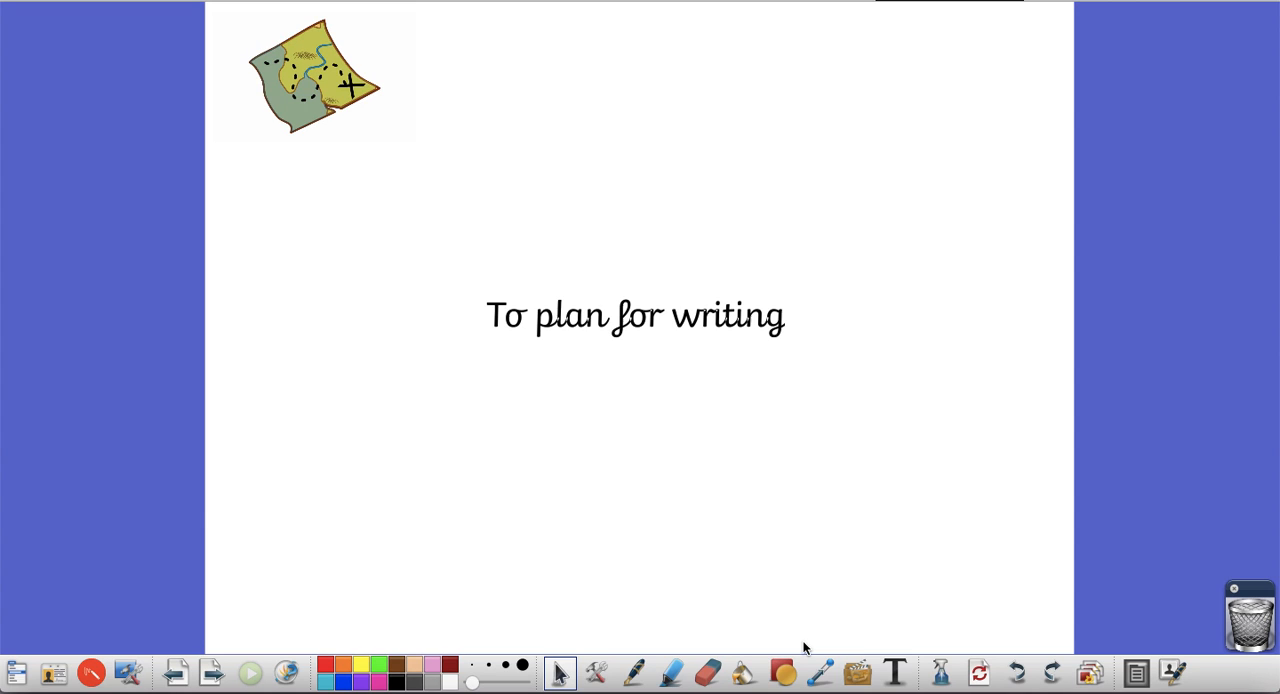
{"action": "mouse_move", "coordinate": [218, 640]}
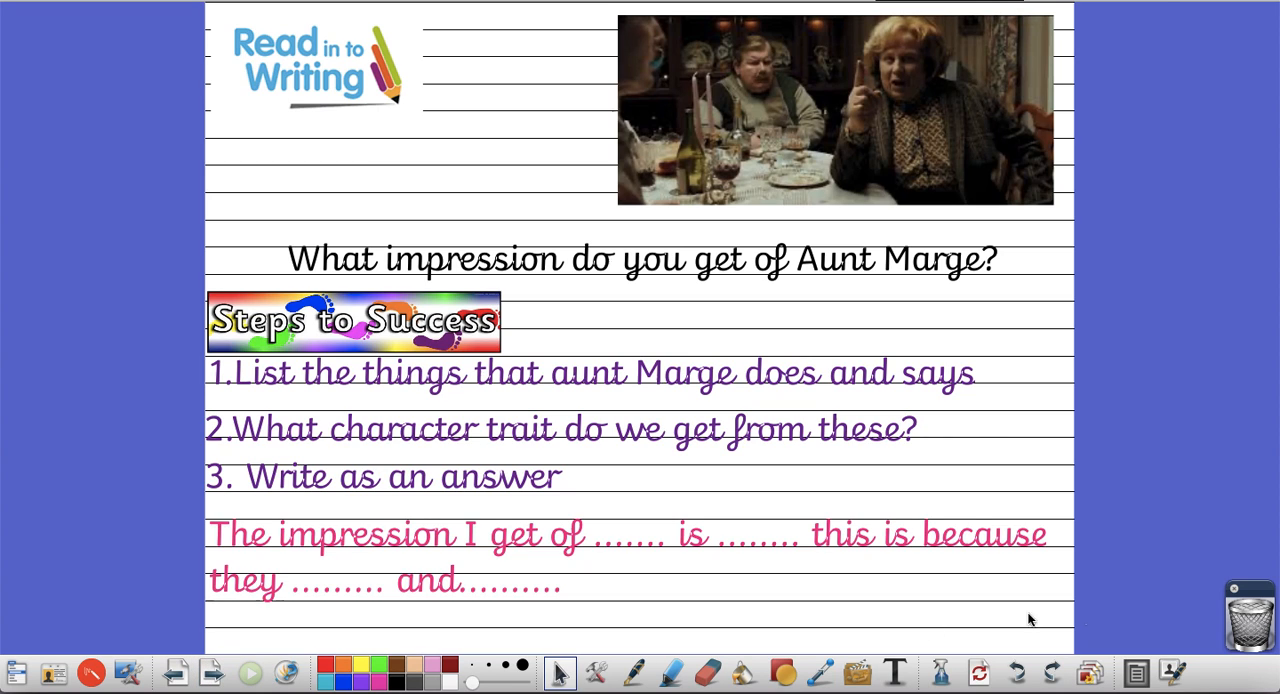
{"action": "mouse_move", "coordinate": [1152, 596]}
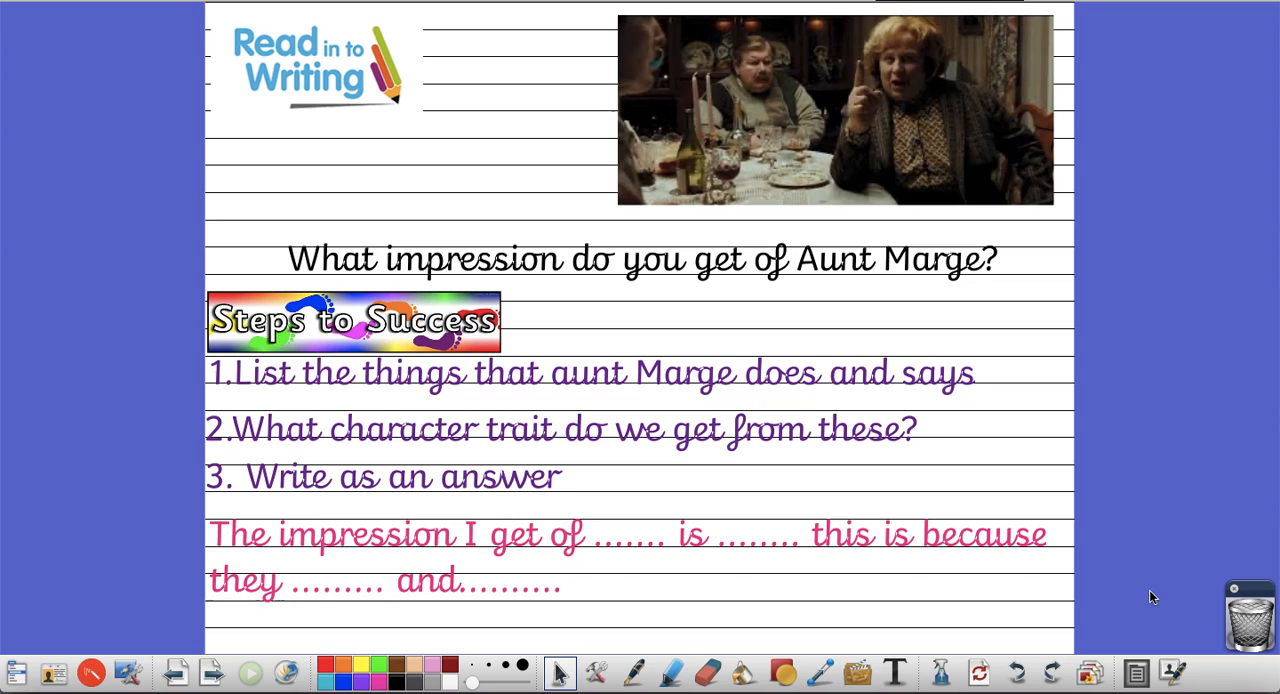
{"action": "mouse_move", "coordinate": [1222, 452]}
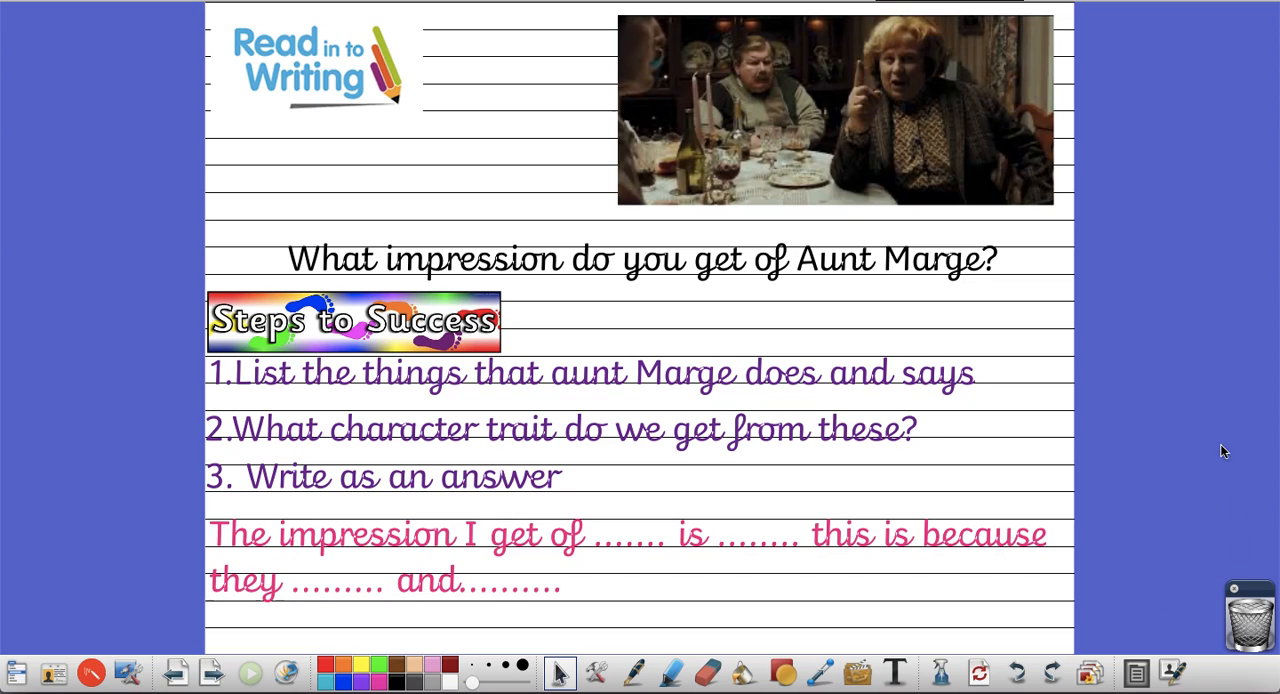
{"action": "mouse_move", "coordinate": [1016, 280]}
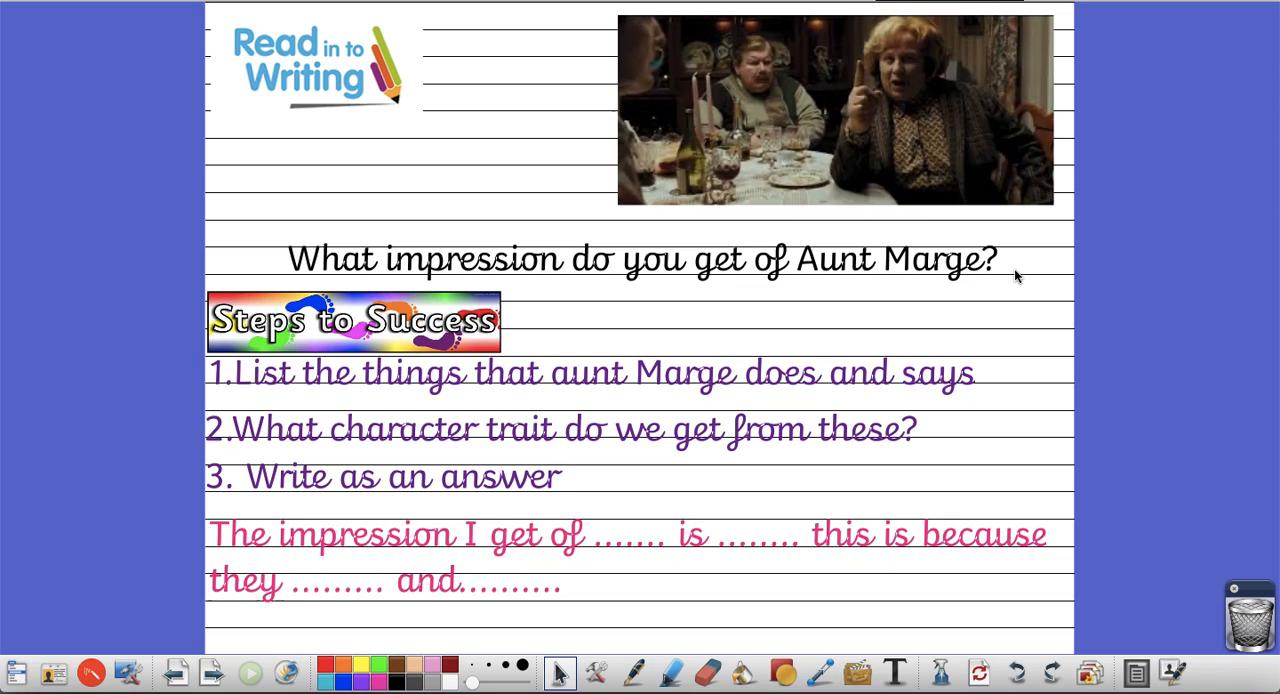
{"action": "mouse_move", "coordinate": [984, 180]}
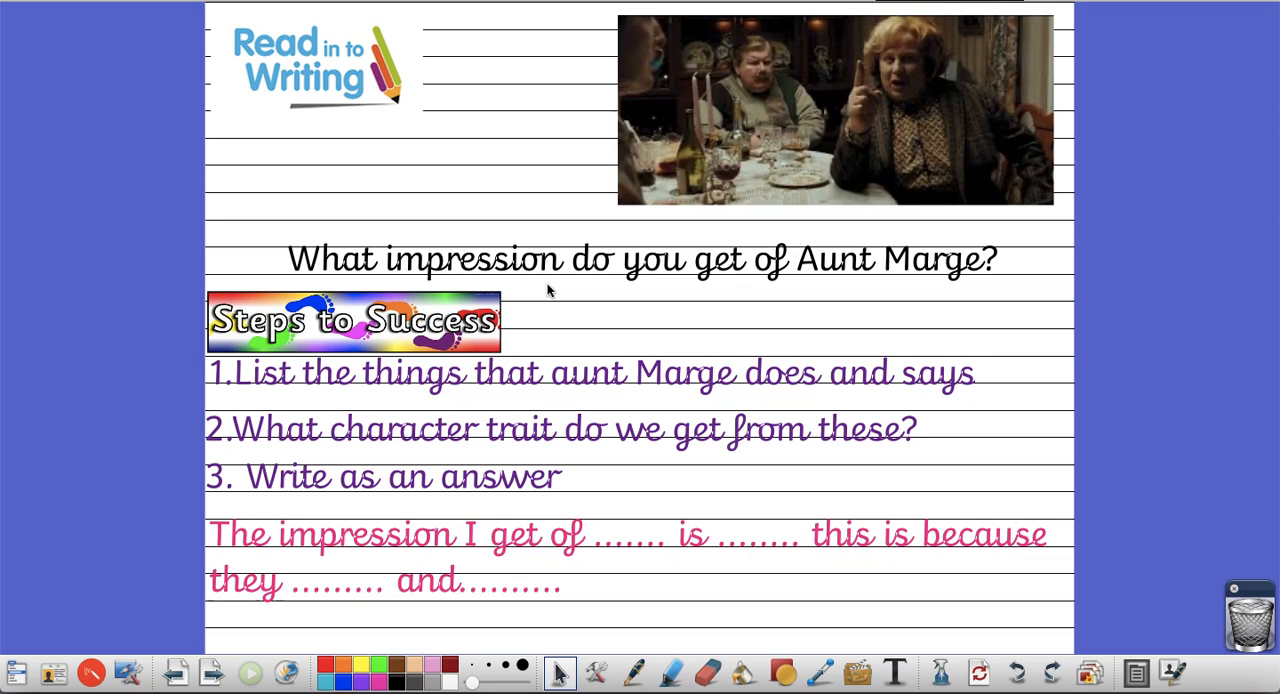
{"action": "mouse_move", "coordinate": [988, 378]}
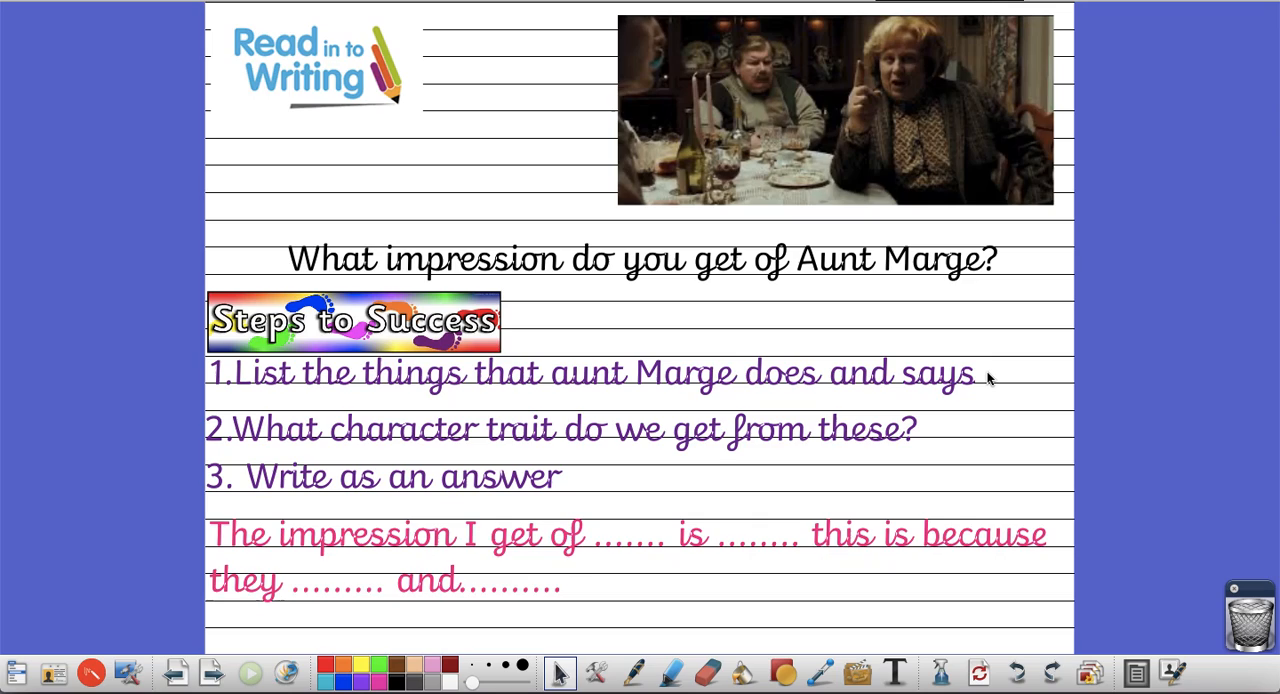
{"action": "mouse_move", "coordinate": [930, 440]}
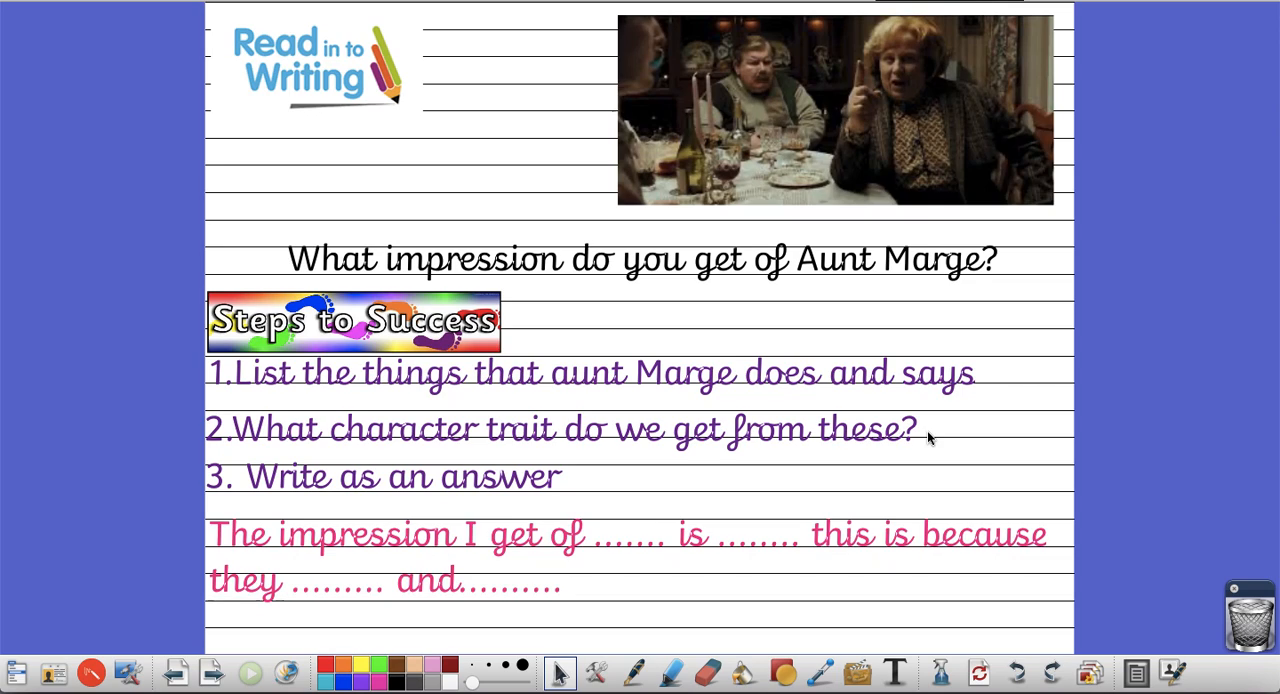
{"action": "mouse_move", "coordinate": [922, 496]}
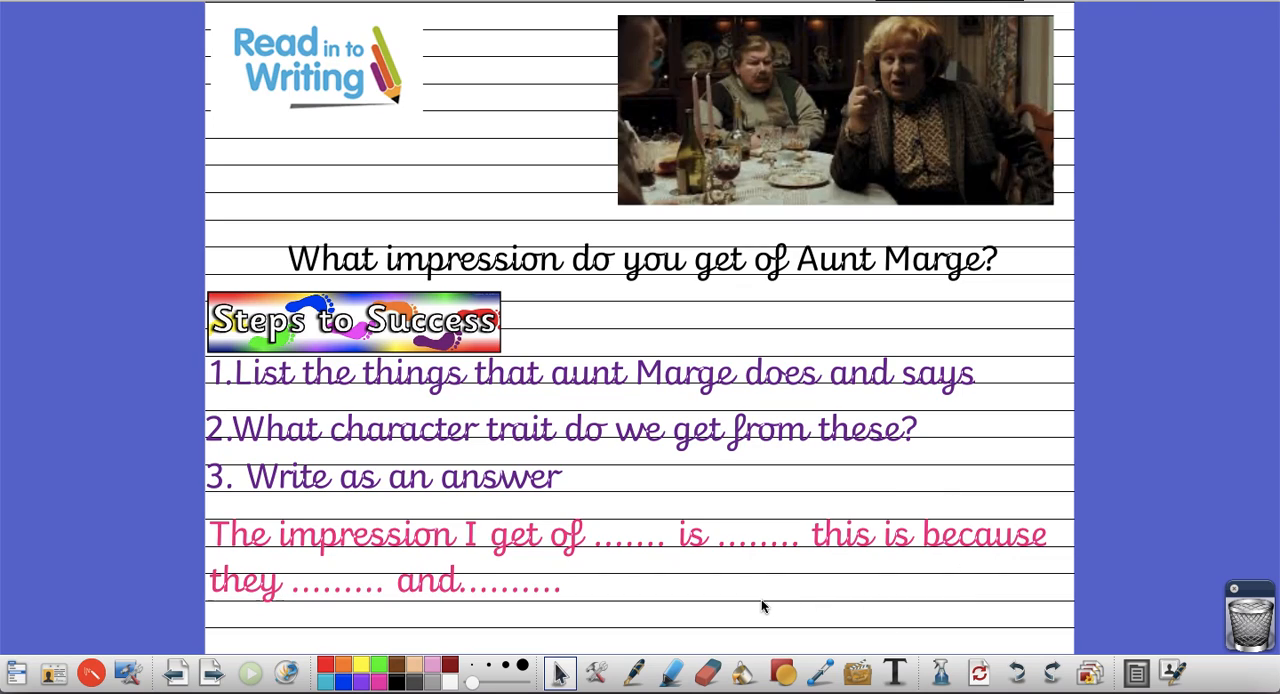
{"action": "mouse_move", "coordinate": [728, 600]}
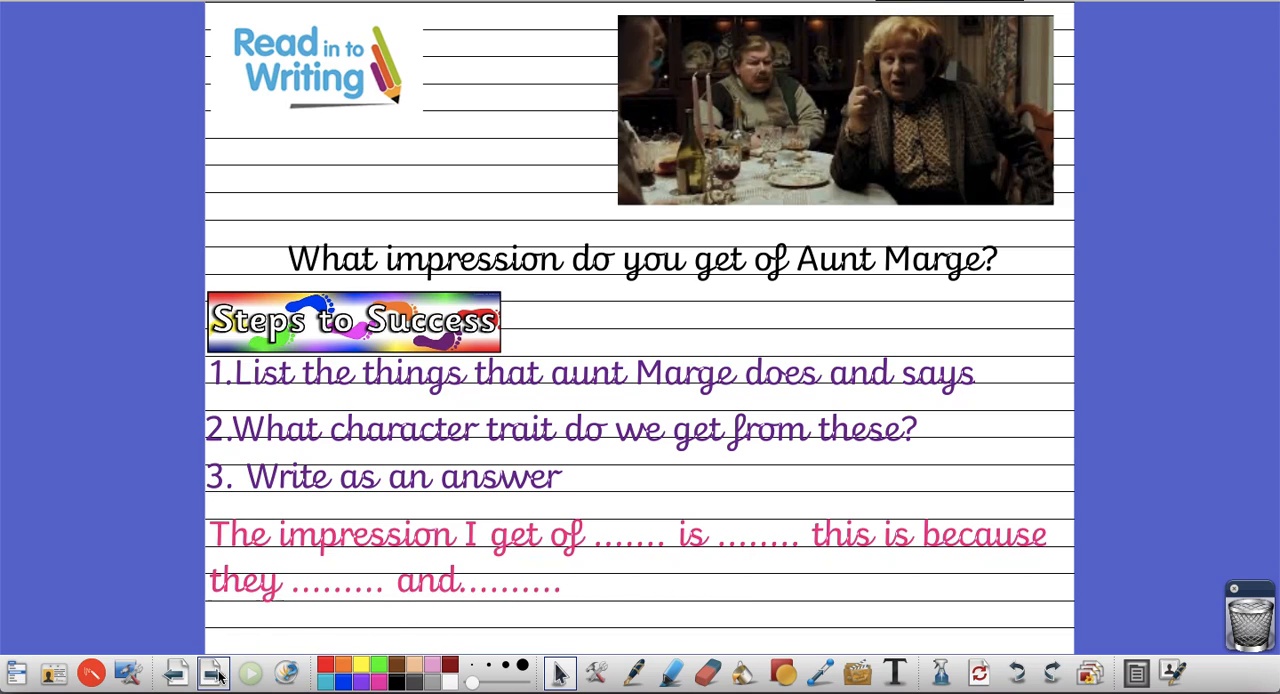
Advance to the Planning page with its blank Key Points bullets
{"action": "left_click", "coordinate": [212, 672]}
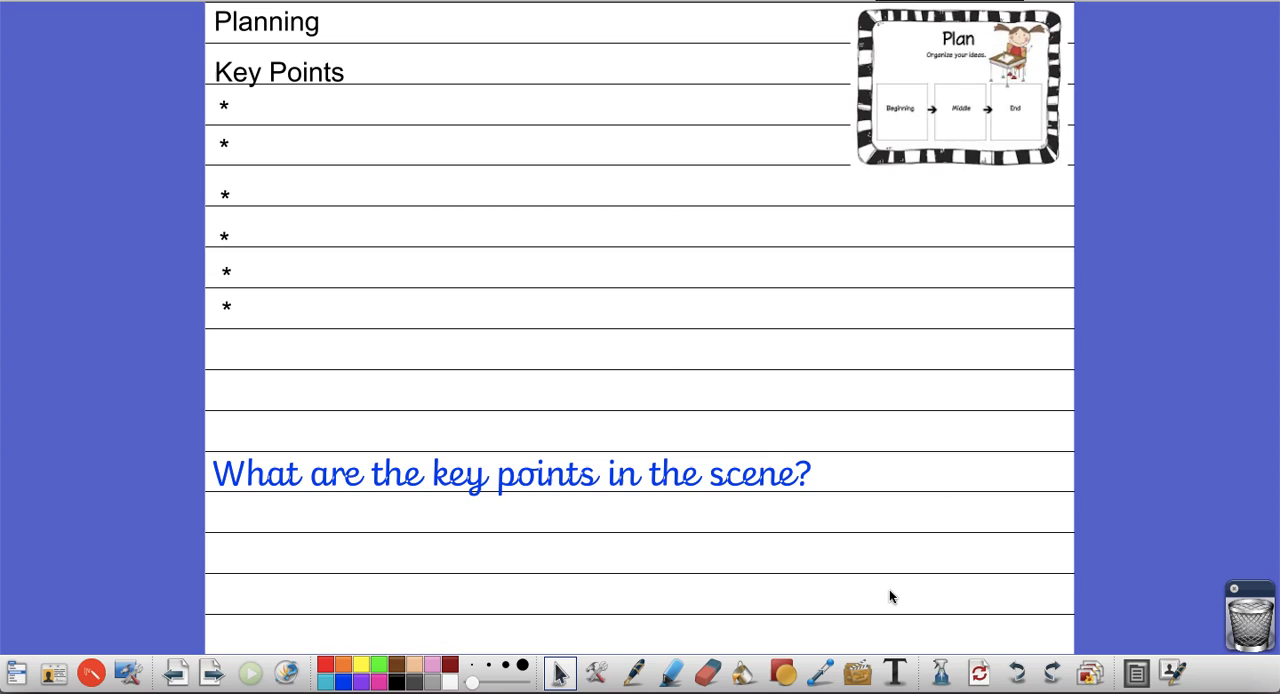
{"action": "mouse_move", "coordinate": [900, 596]}
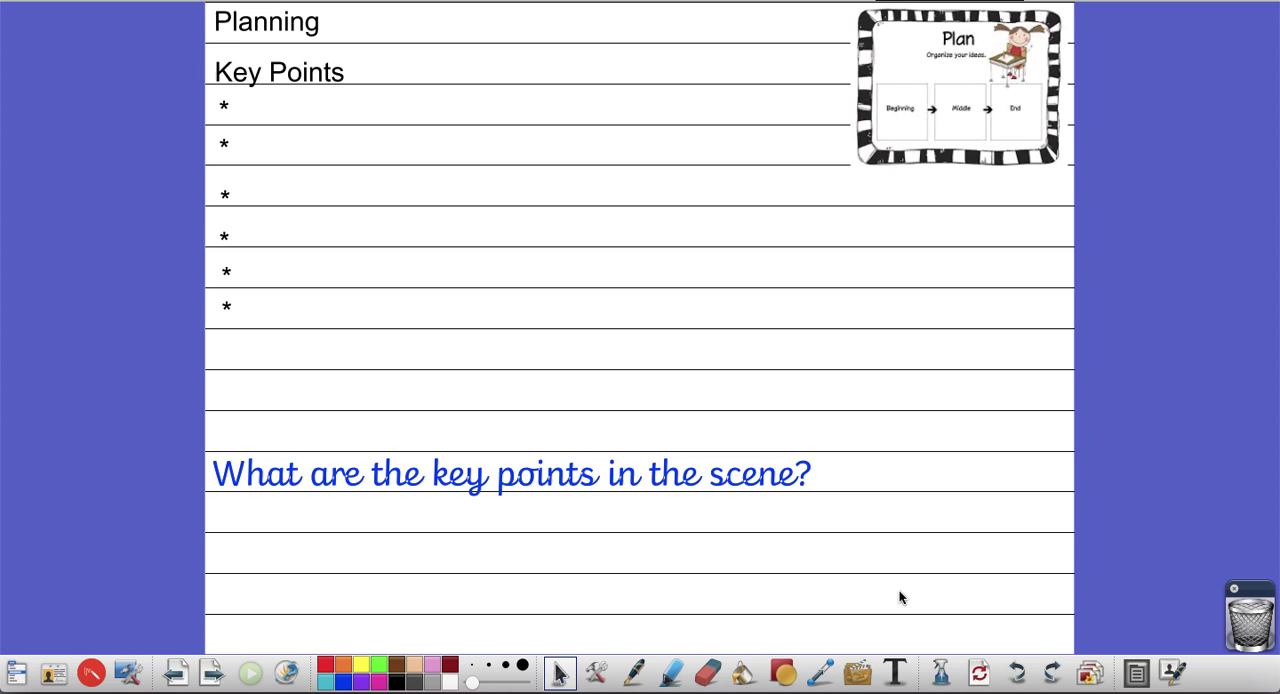
{"action": "mouse_move", "coordinate": [658, 116]}
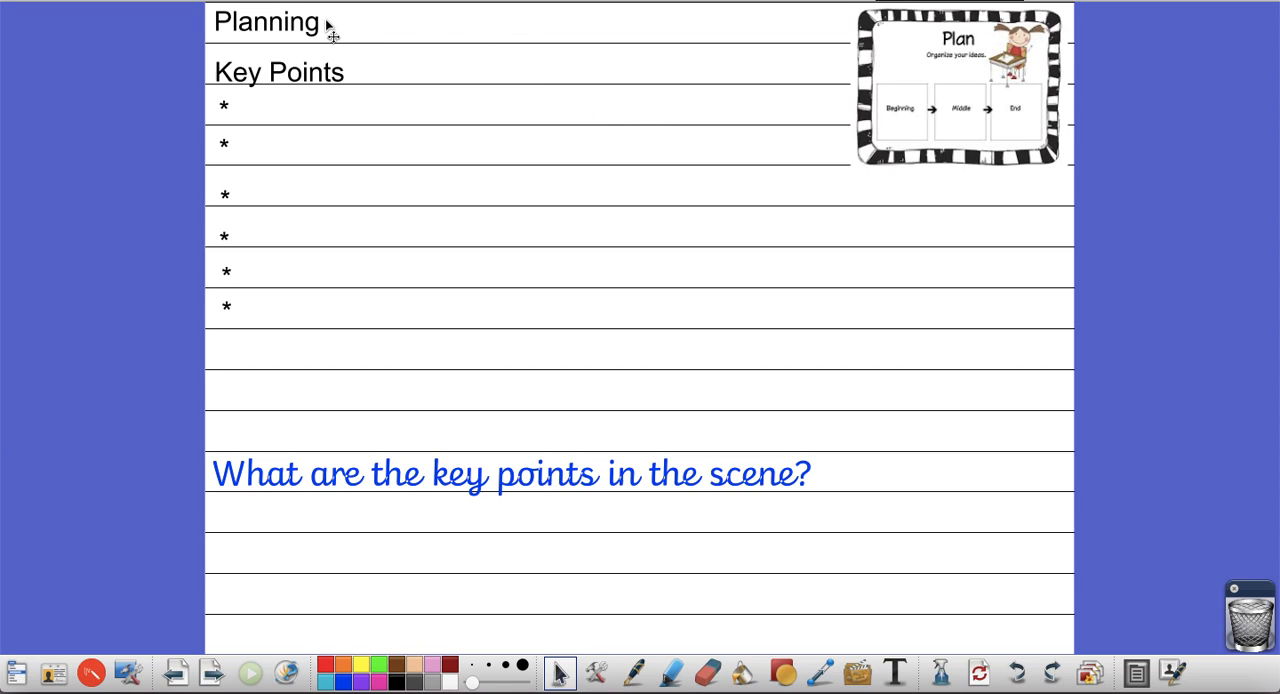
{"action": "mouse_move", "coordinate": [356, 84]}
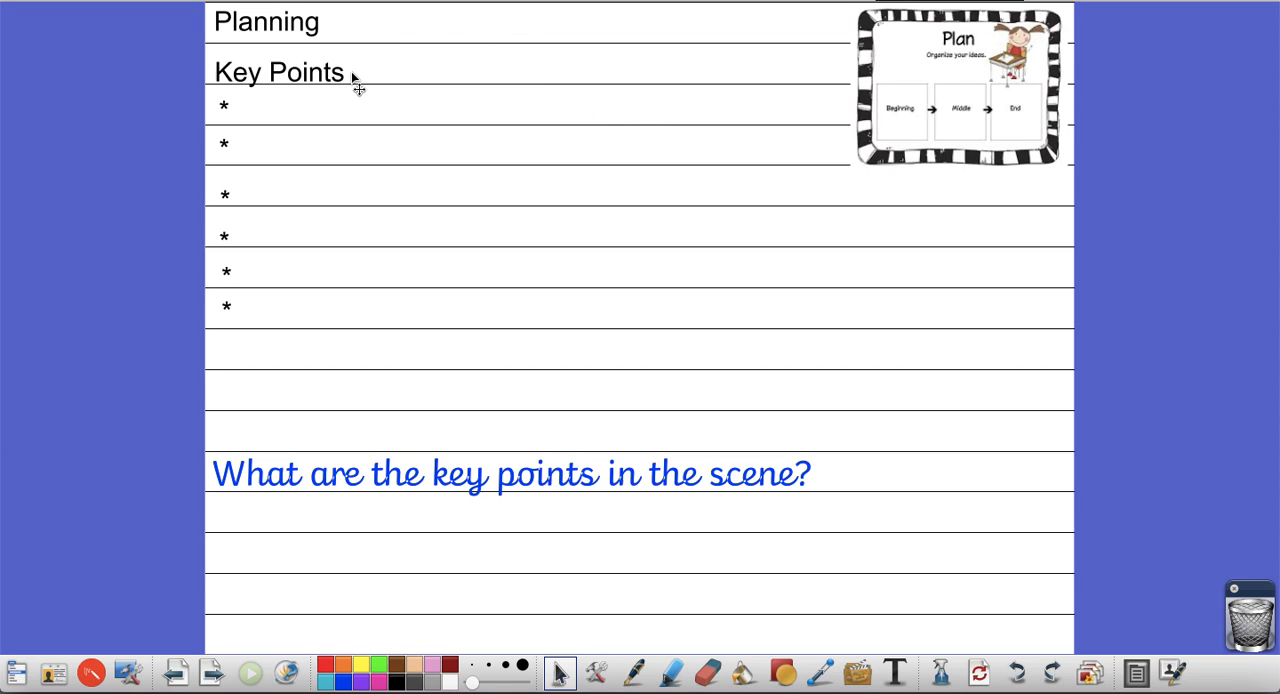
{"action": "mouse_move", "coordinate": [352, 90]}
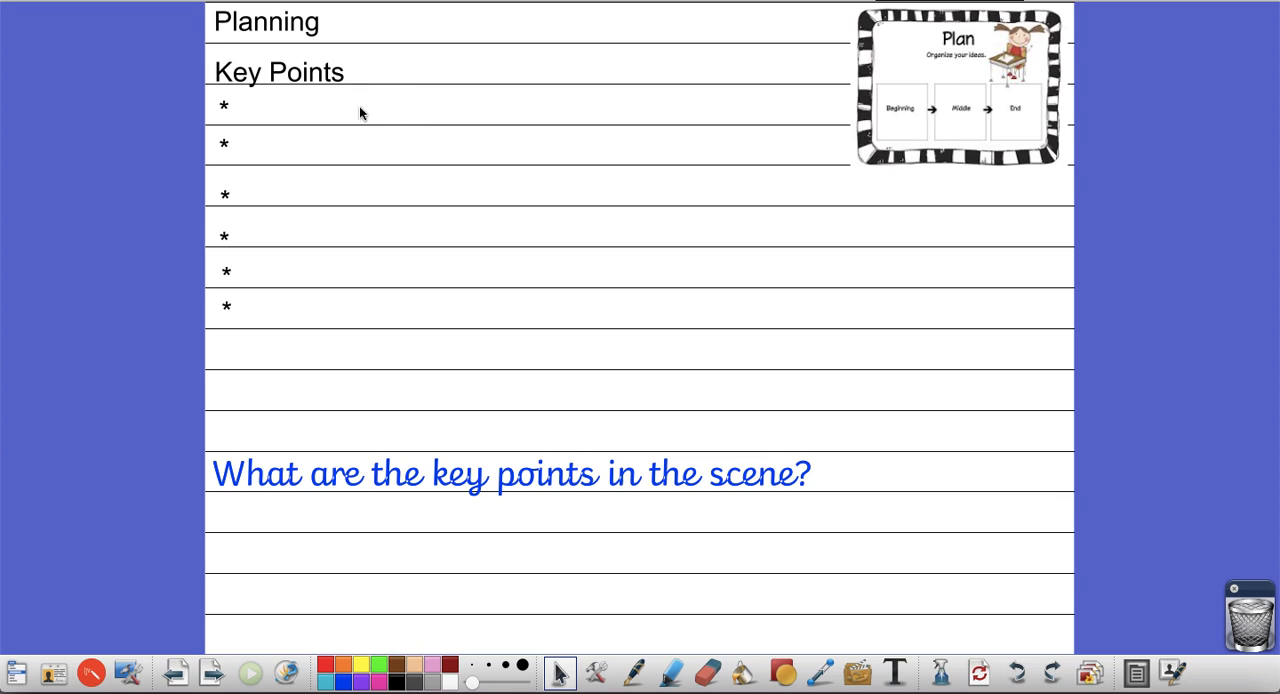
{"action": "mouse_move", "coordinate": [884, 338]}
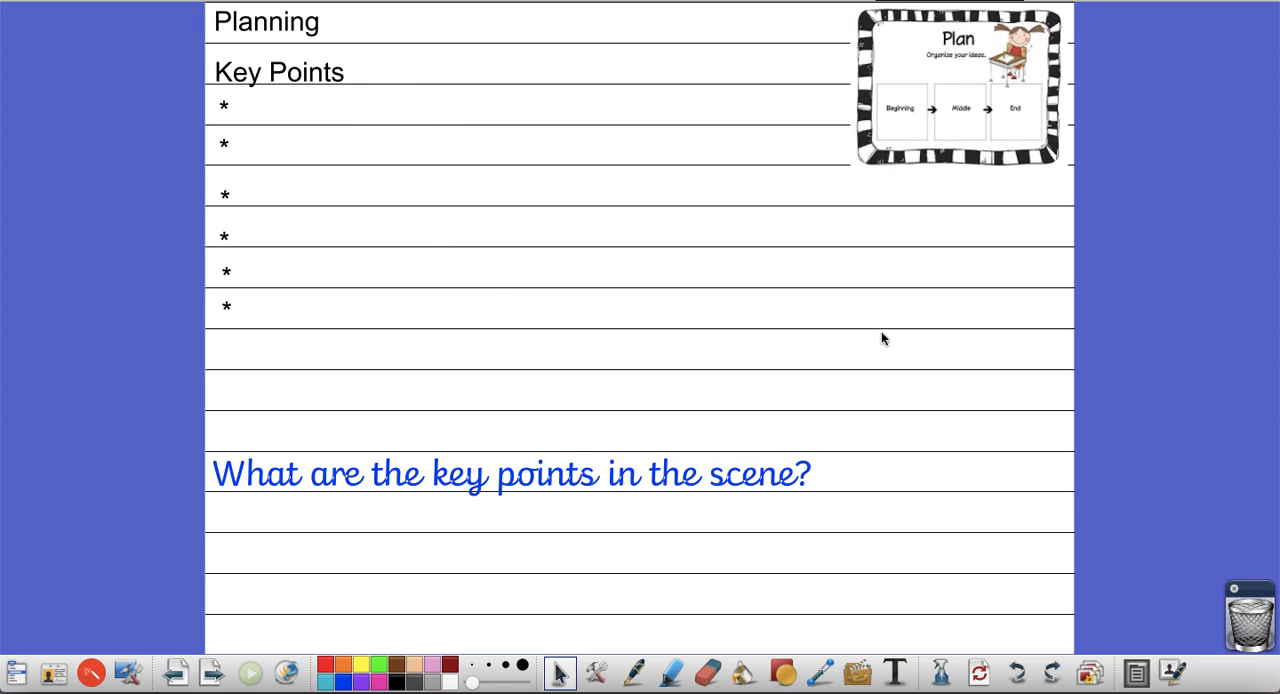
Write 'Aunt Marge arrives' beside the first Key Points bullet
{"action": "left_click", "coordinate": [892, 672]}
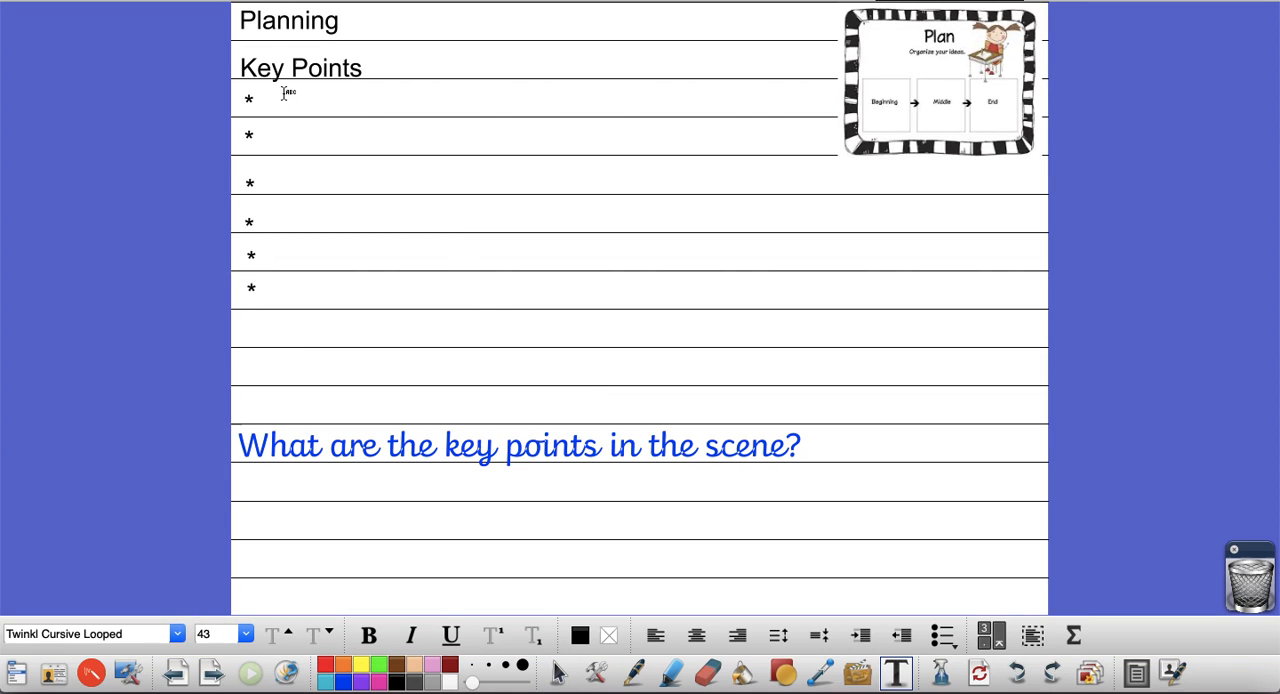
{"action": "type", "text": "Aunt Marge arr"}
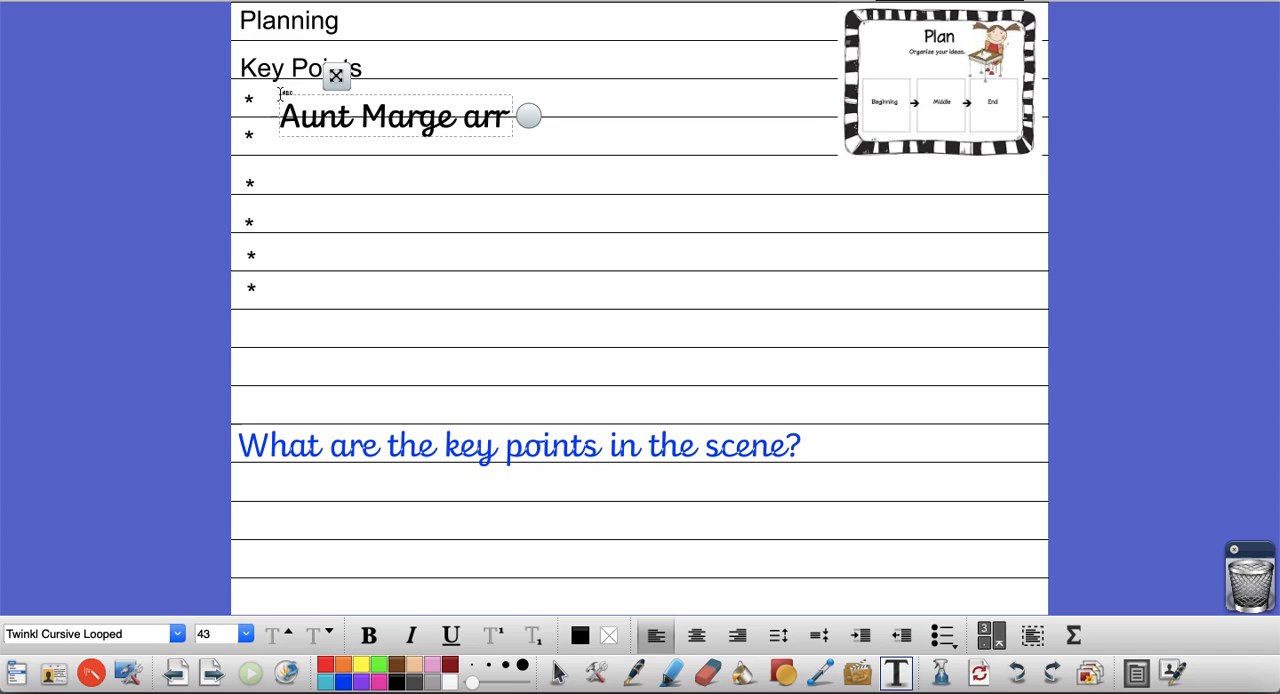
{"action": "type", "text": "ives"}
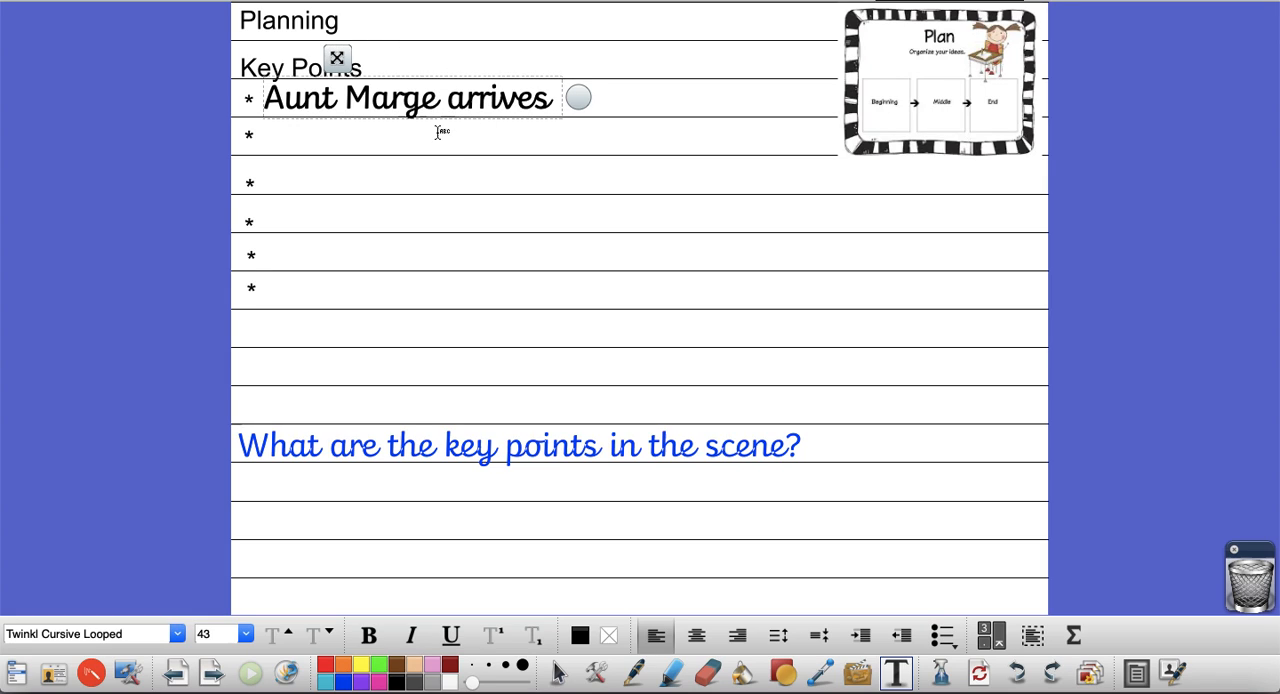
{"action": "mouse_move", "coordinate": [548, 264]}
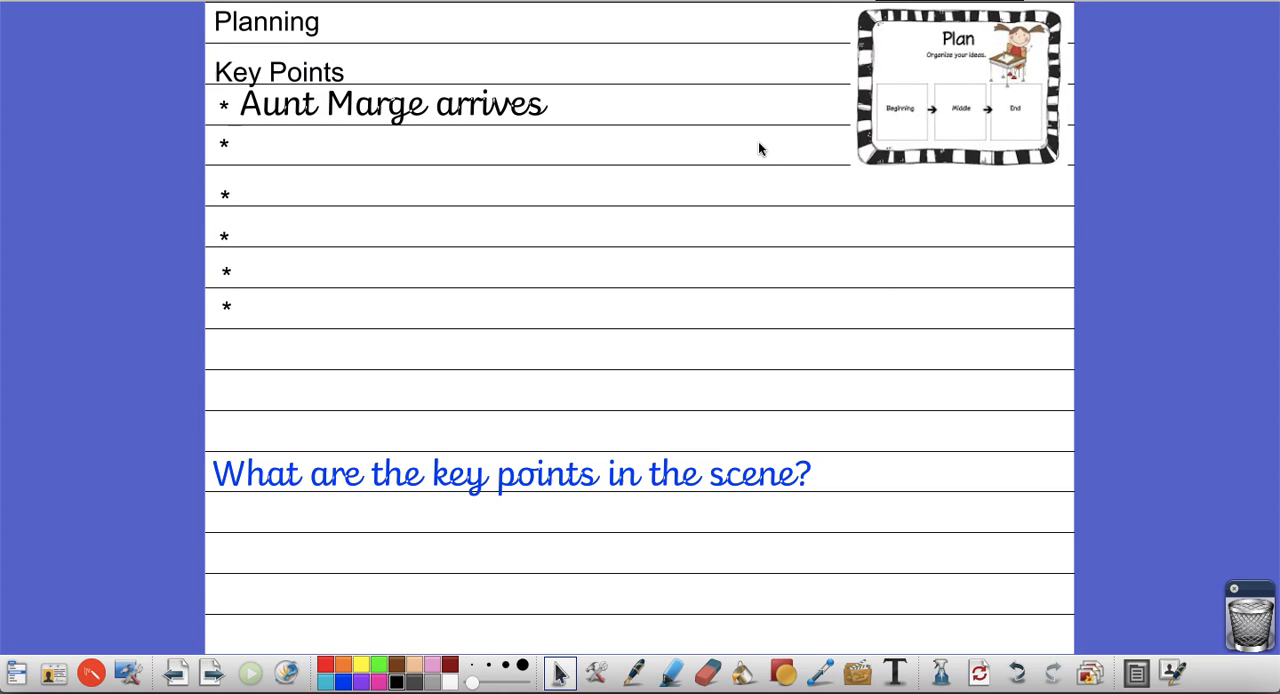
{"action": "mouse_move", "coordinate": [482, 452]}
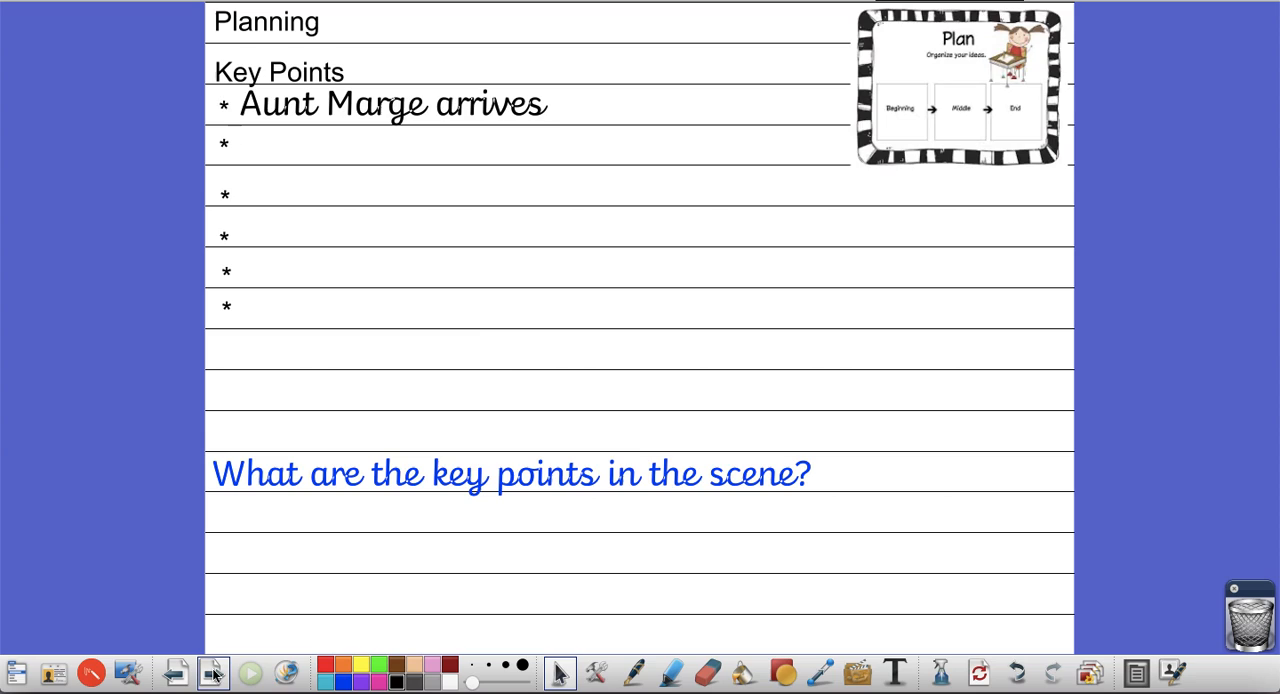
Advance to the 'Plan for vocabulary' page about adventurous words
{"action": "left_click", "coordinate": [210, 672]}
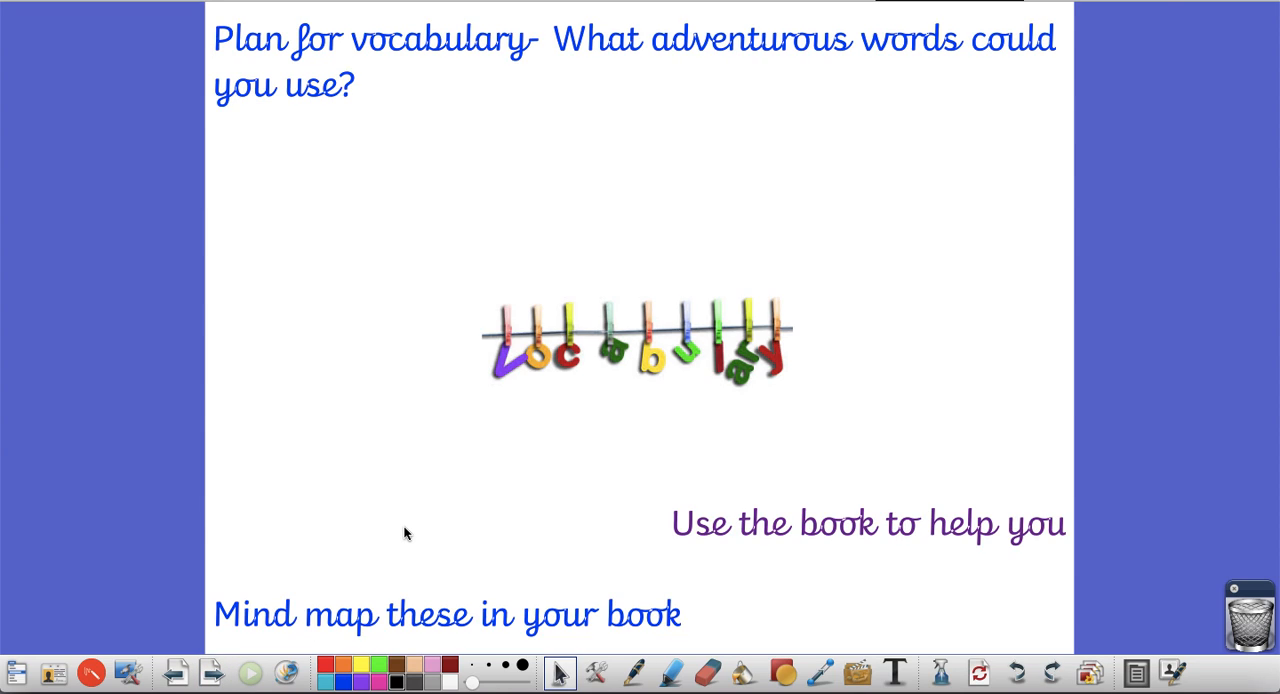
{"action": "mouse_move", "coordinate": [838, 312]}
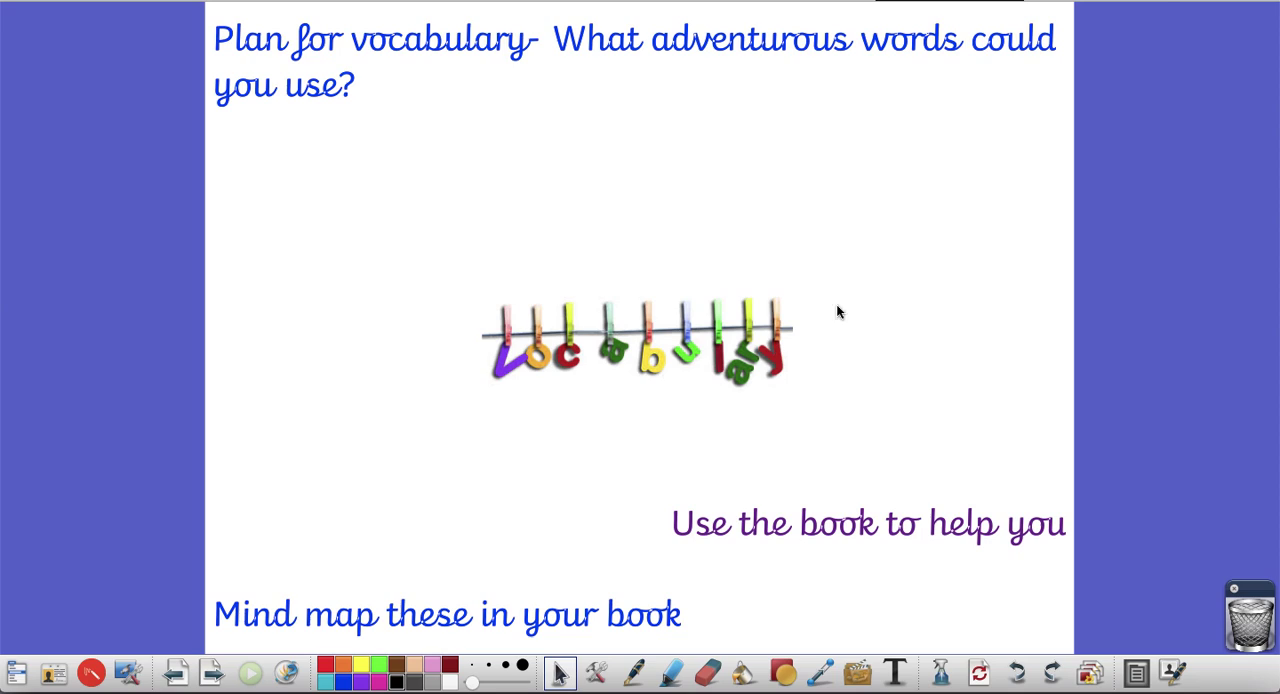
{"action": "mouse_move", "coordinate": [460, 384]}
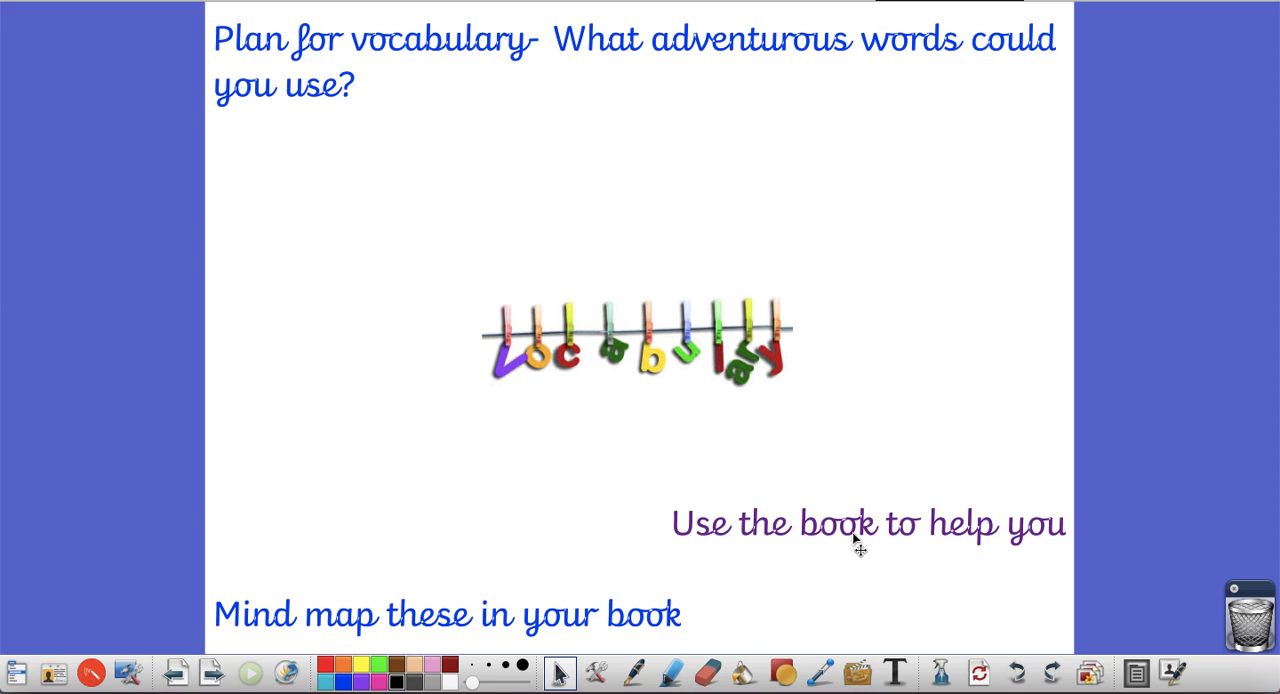
{"action": "mouse_move", "coordinate": [932, 668]}
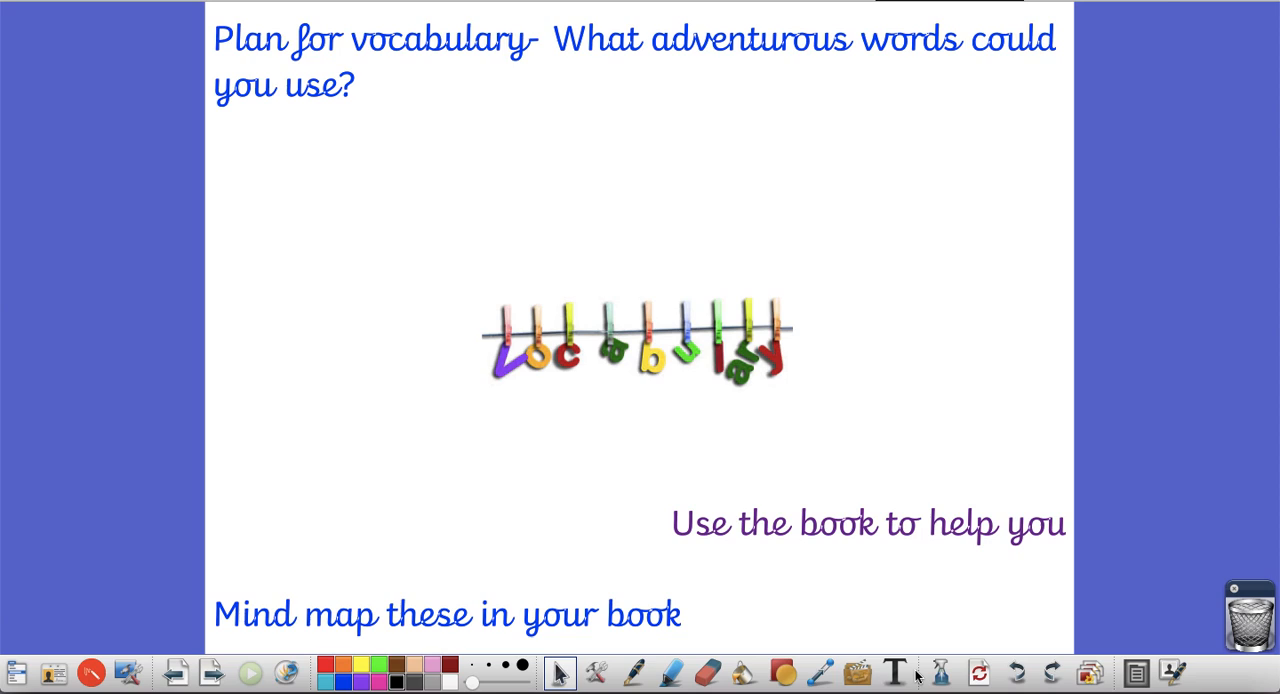
Activate the Text tool on the vocabulary planning page
{"action": "left_click", "coordinate": [896, 672]}
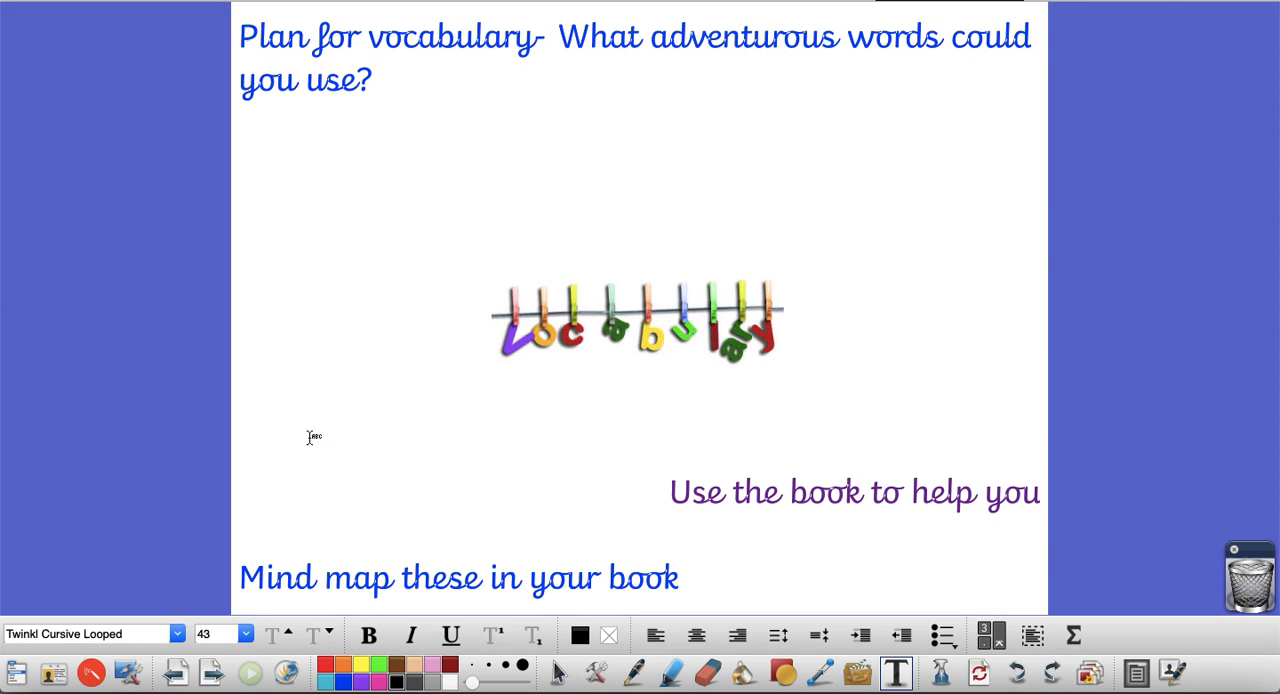
{"action": "mouse_move", "coordinate": [1000, 232]}
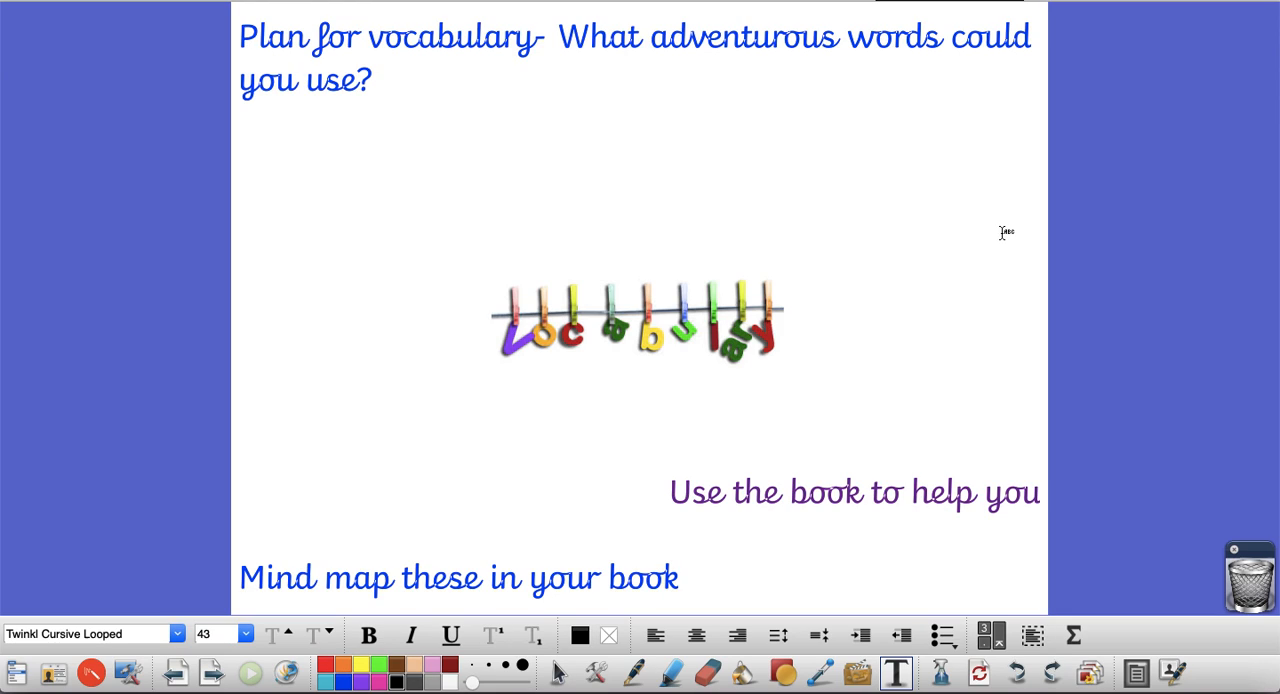
{"action": "mouse_move", "coordinate": [1024, 244]}
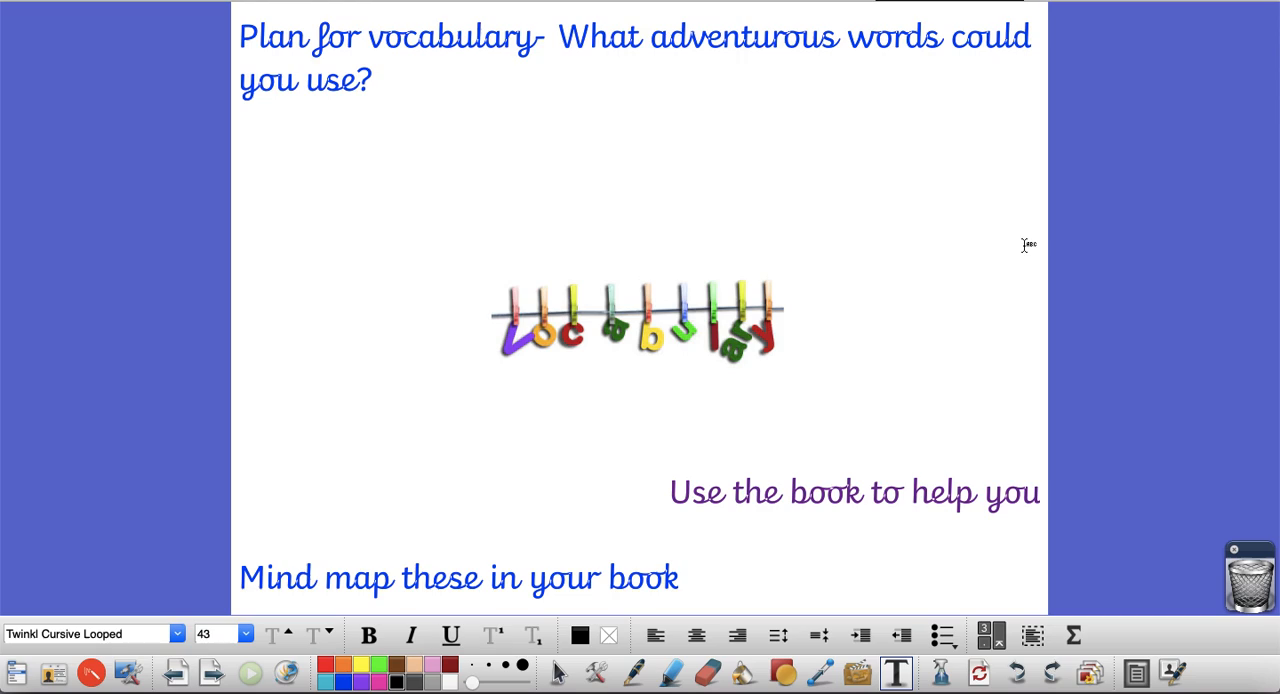
{"action": "mouse_move", "coordinate": [1024, 238]}
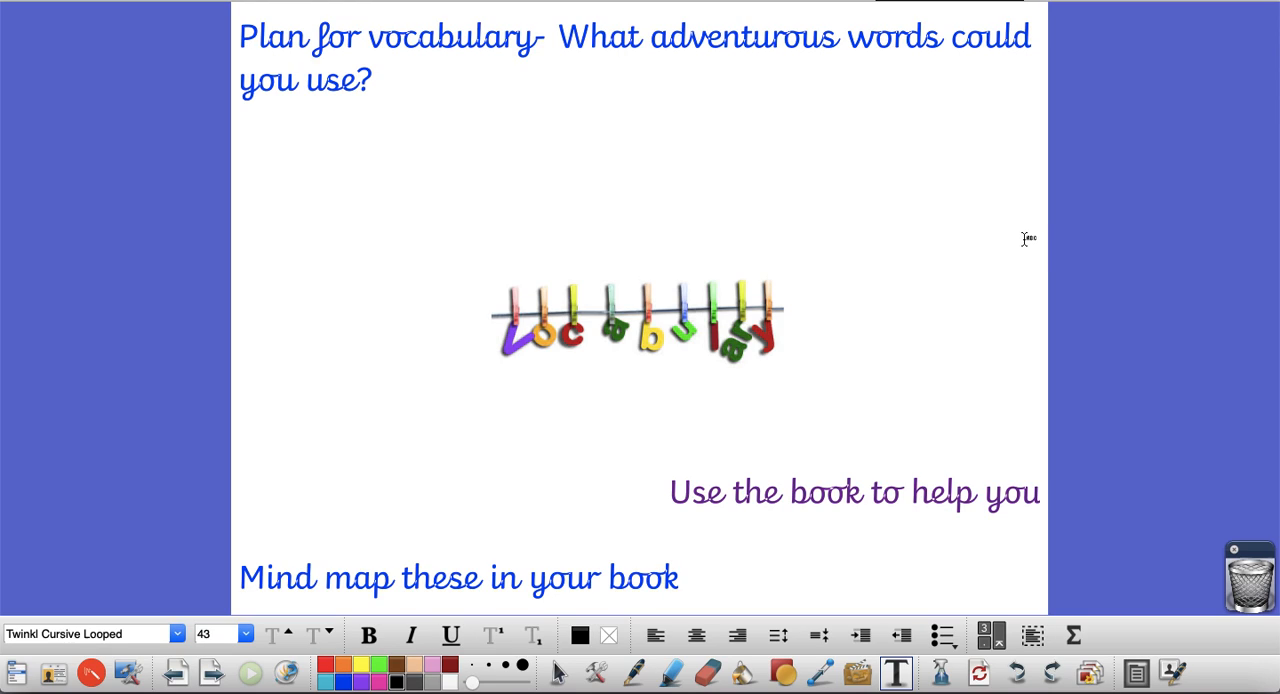
{"action": "mouse_move", "coordinate": [962, 260]}
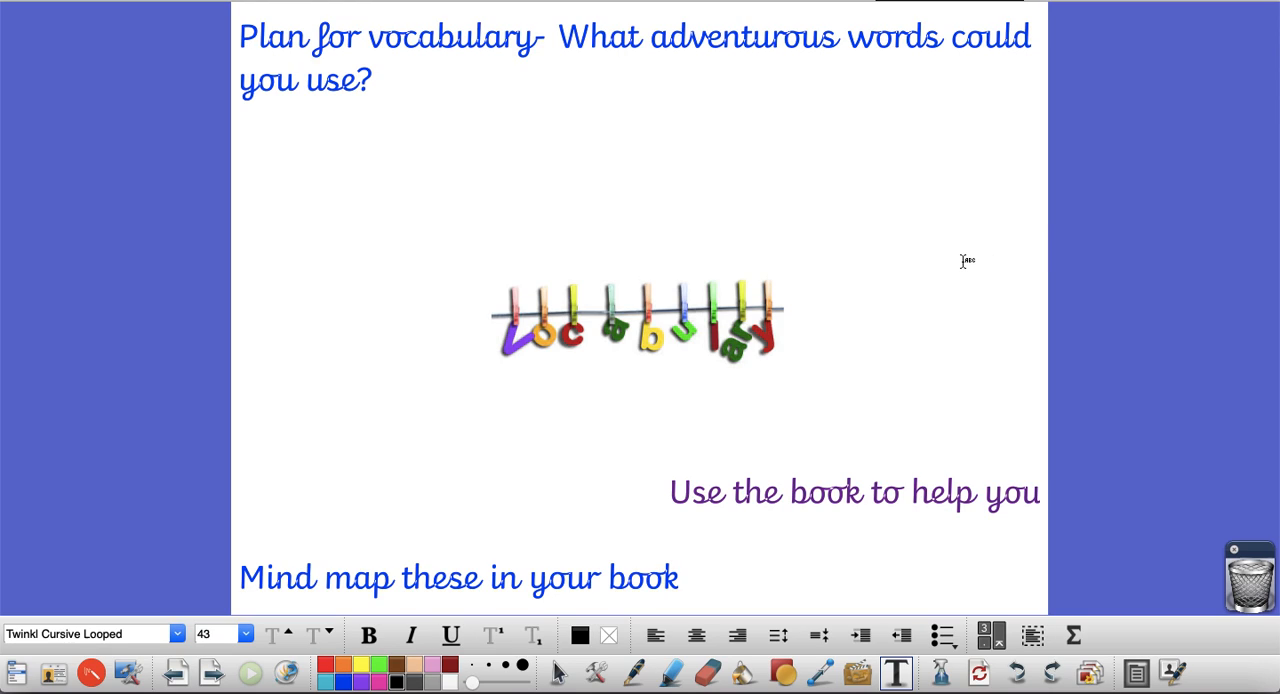
{"action": "mouse_move", "coordinate": [968, 256]}
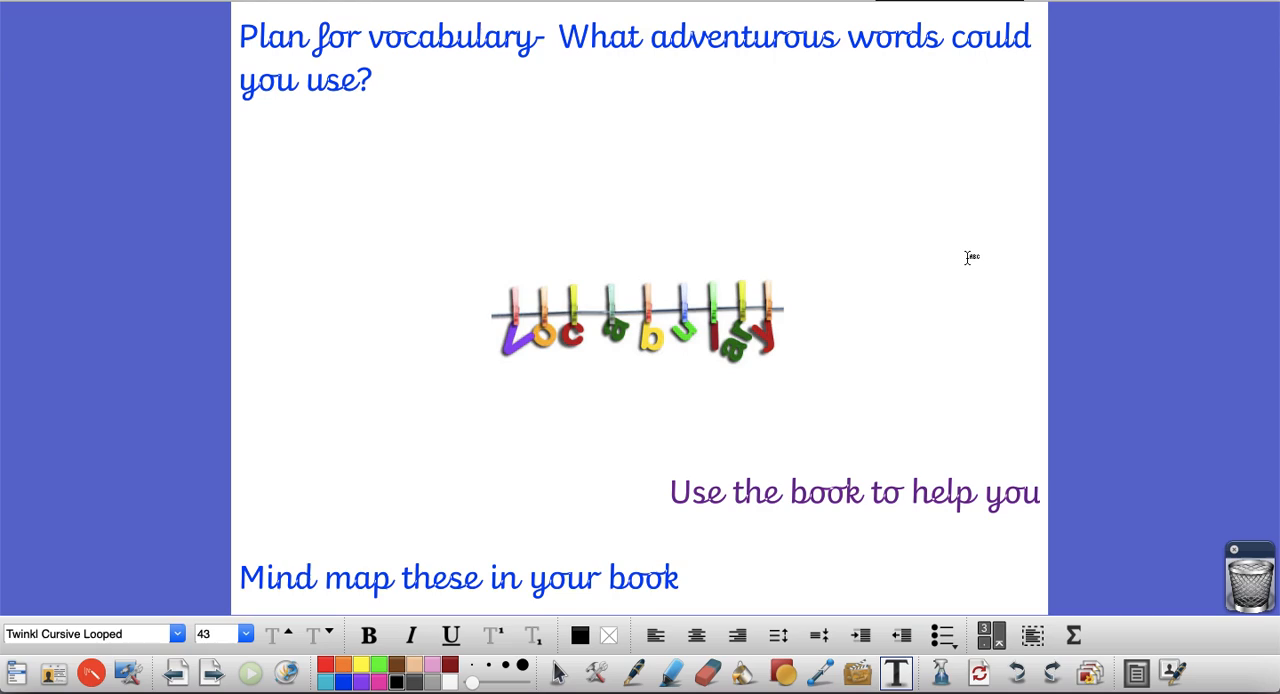
{"action": "mouse_move", "coordinate": [978, 356]}
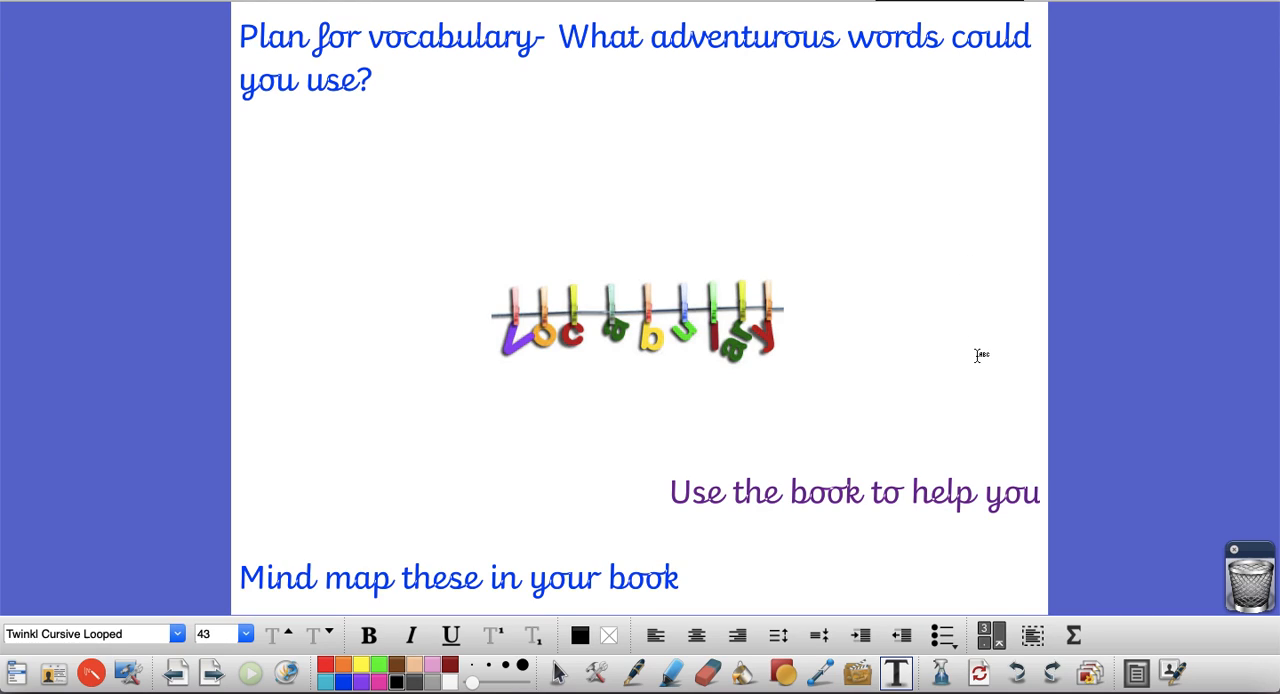
{"action": "mouse_move", "coordinate": [1116, 670]}
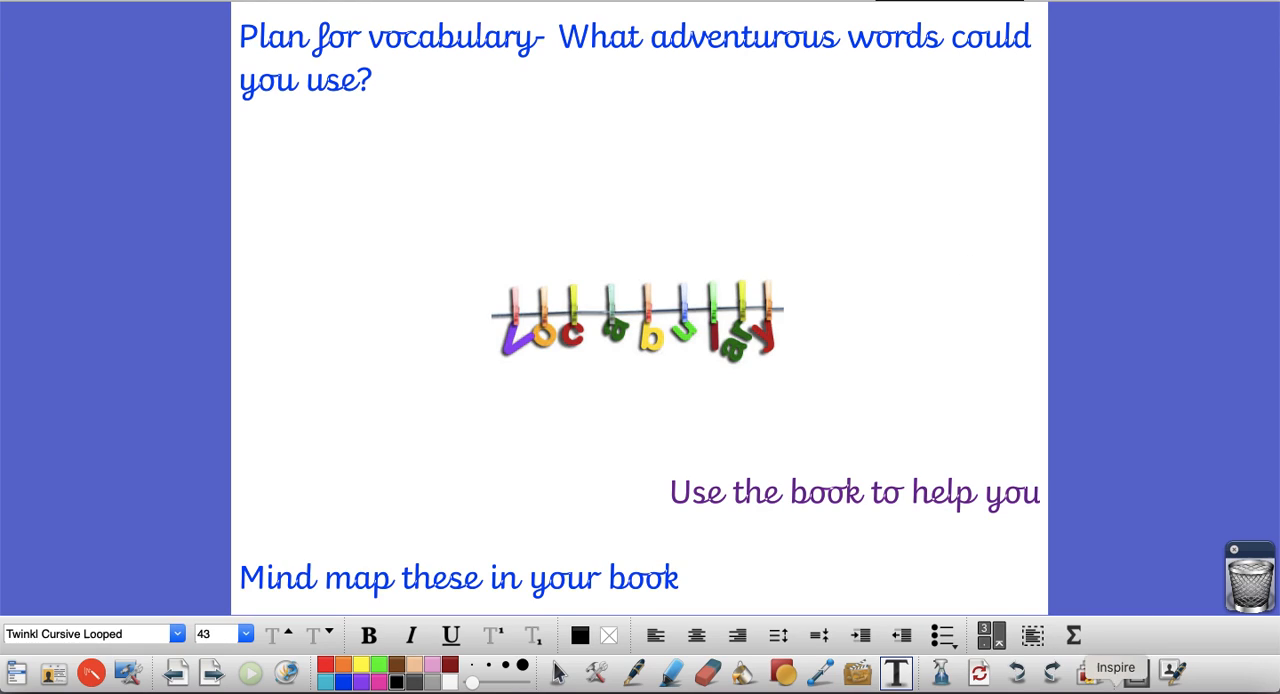